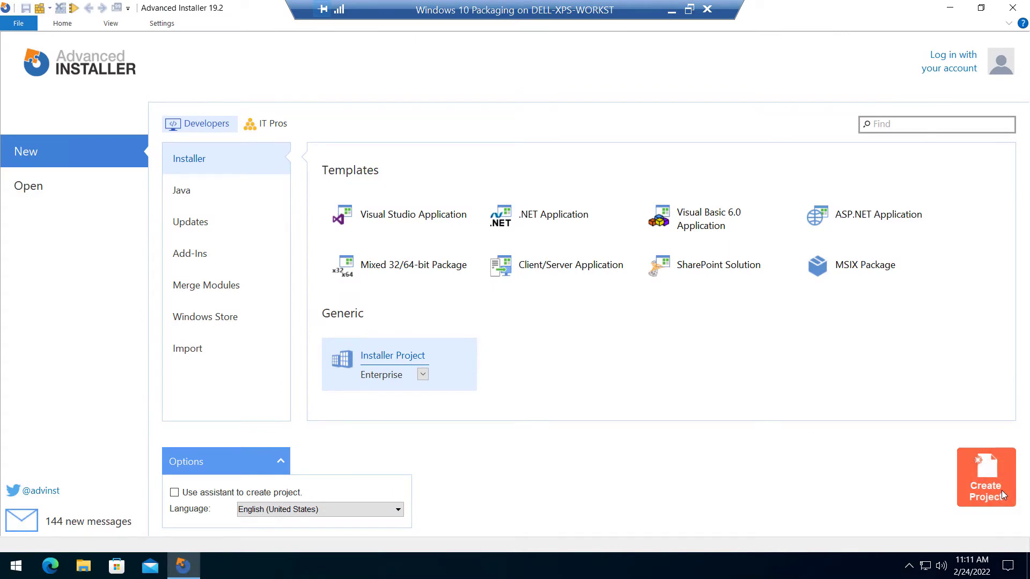
Create a new Enterprise installer project and scroll the navigation pane toward Requirements.
left_click(985, 477)
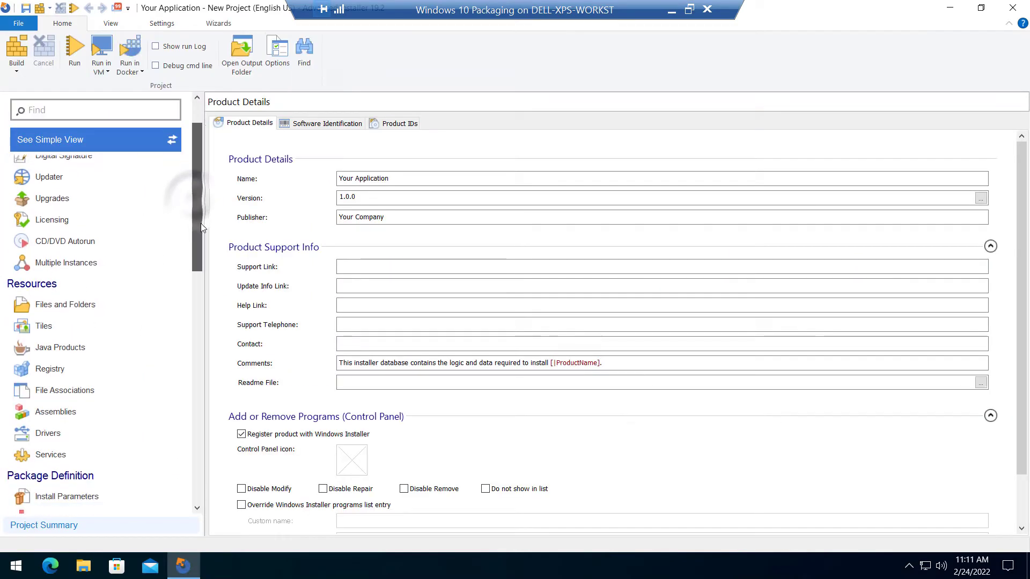
scroll("down", 3)
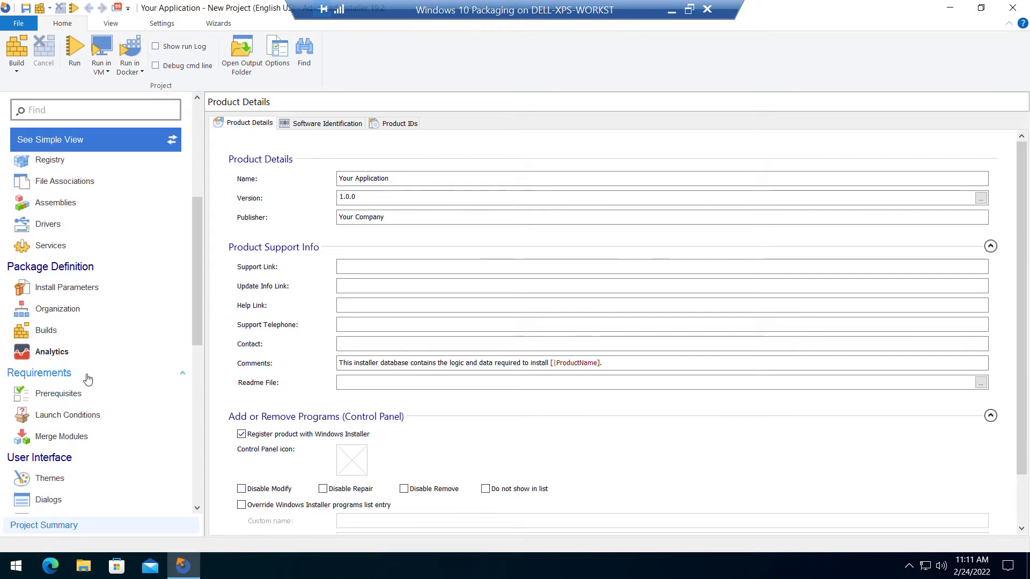
Add SQL Server Express 2019 as a prerequisite, downloading and including it in the package.
left_click(58, 393)
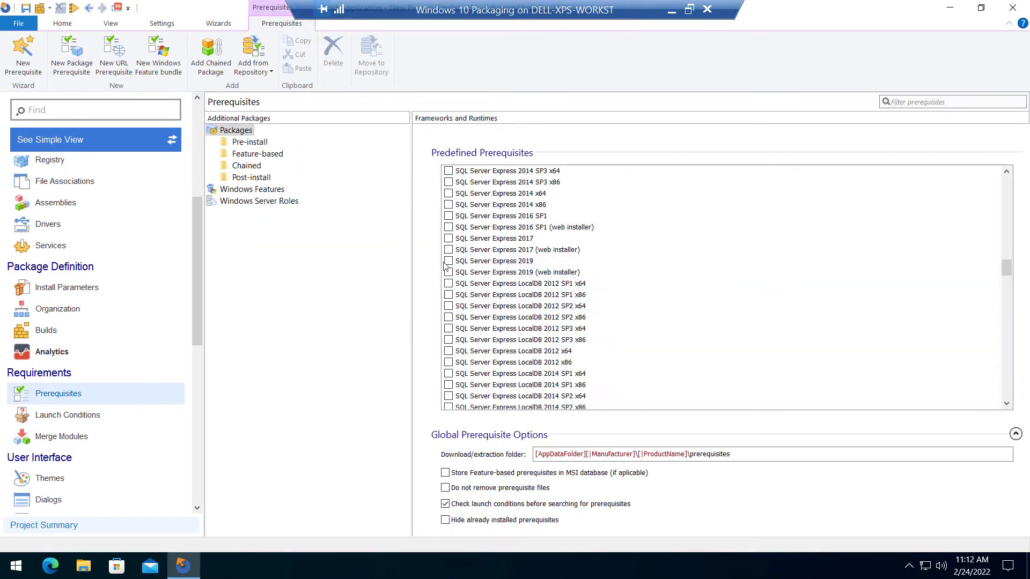
left_click(447, 260)
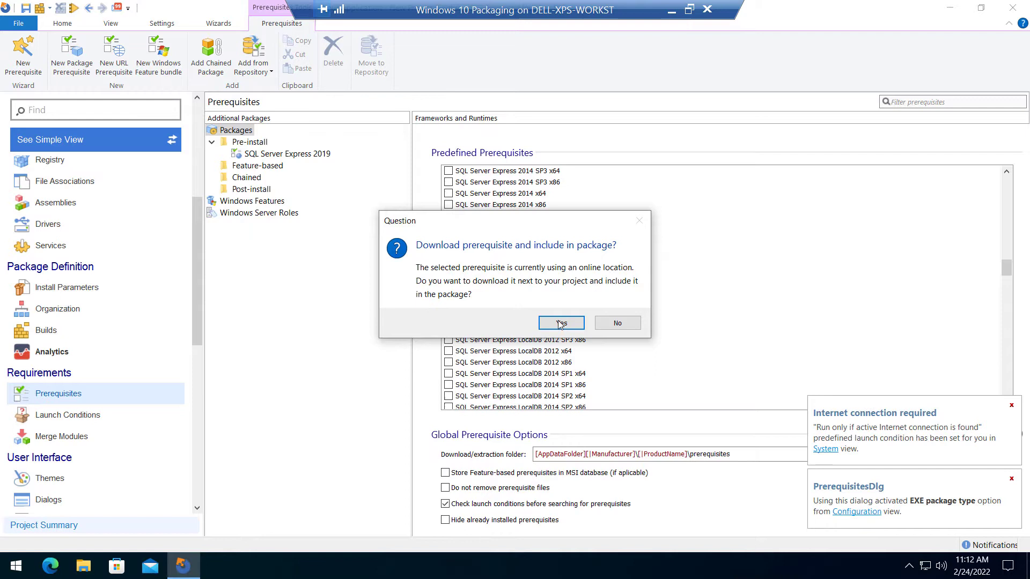
left_click(560, 322)
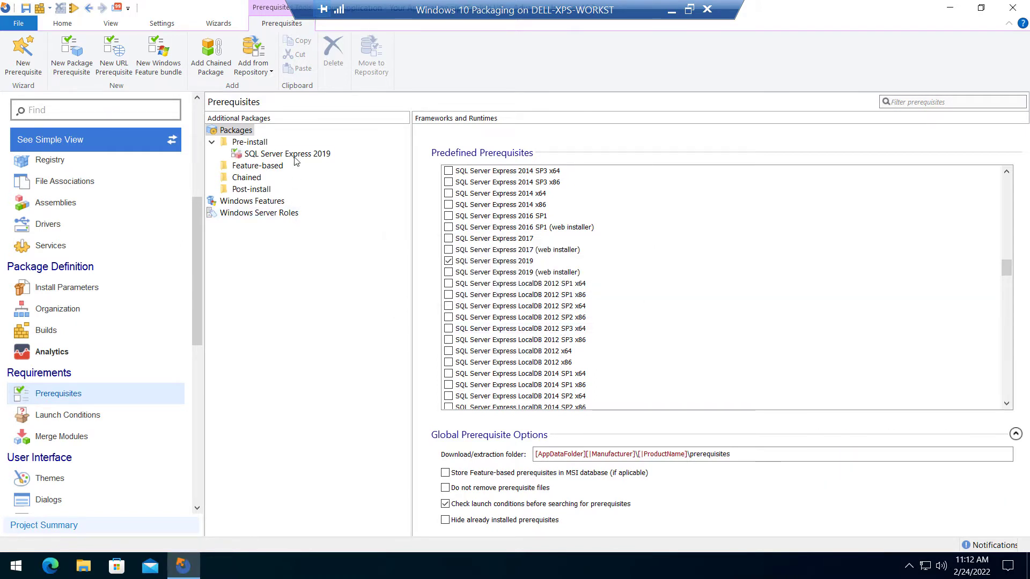
Open the SQL Server Express 2019 prerequisite's properties, showing minimum version 15.0.
left_click(286, 153)
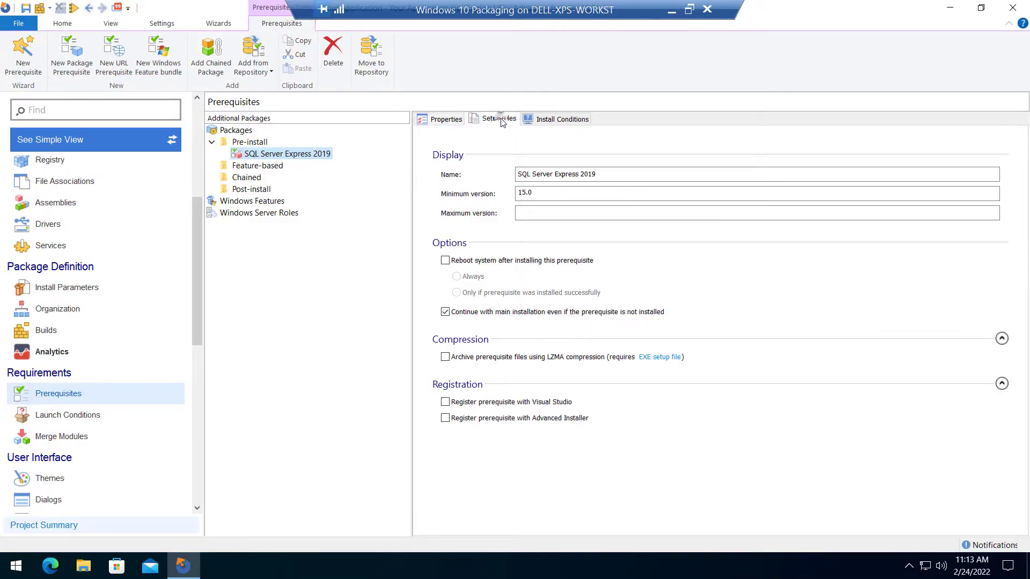
left_click(497, 119)
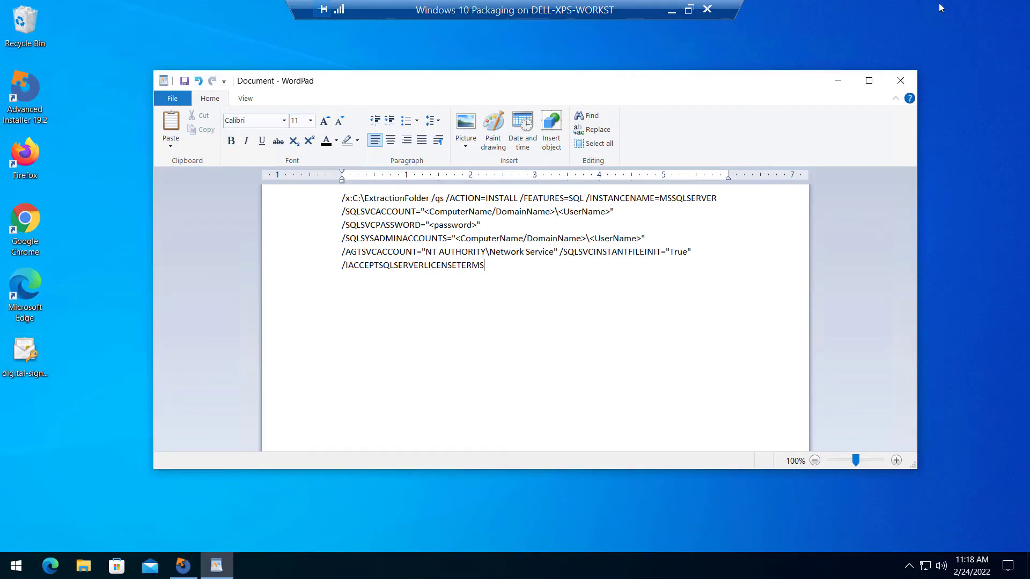
mouse_move(414, 187)
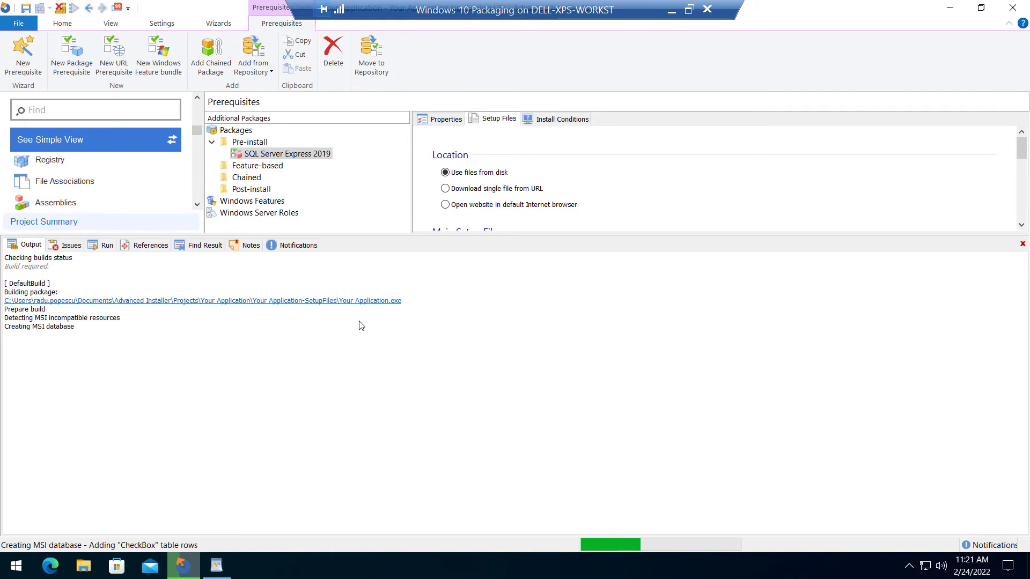
Switch to the Command Prompt open at the setup files folder.
left_click(249, 565)
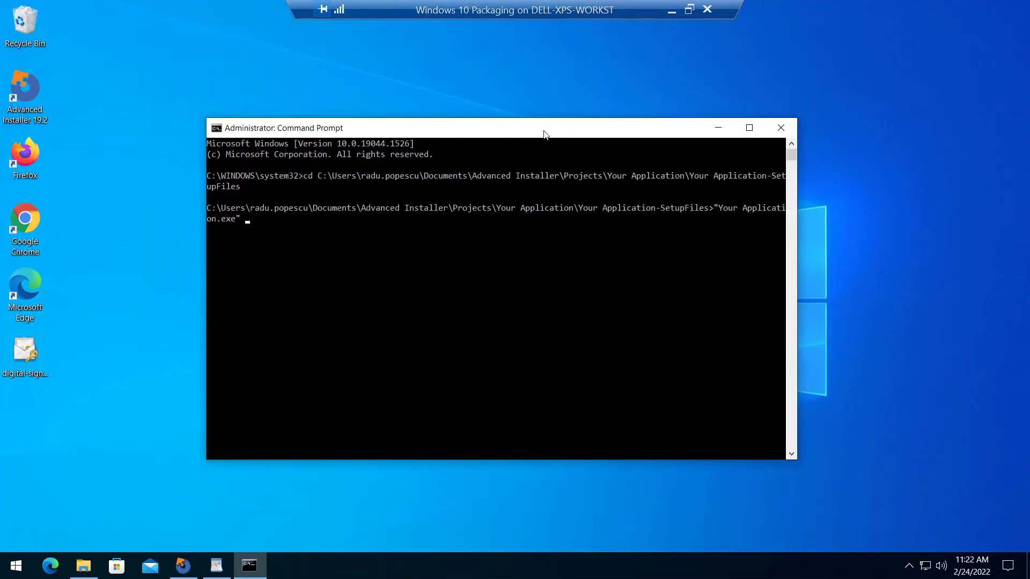
Run 'Your Application.exe /exenoui /qb! /l*v install.log' from Command Prompt.
type("/en")
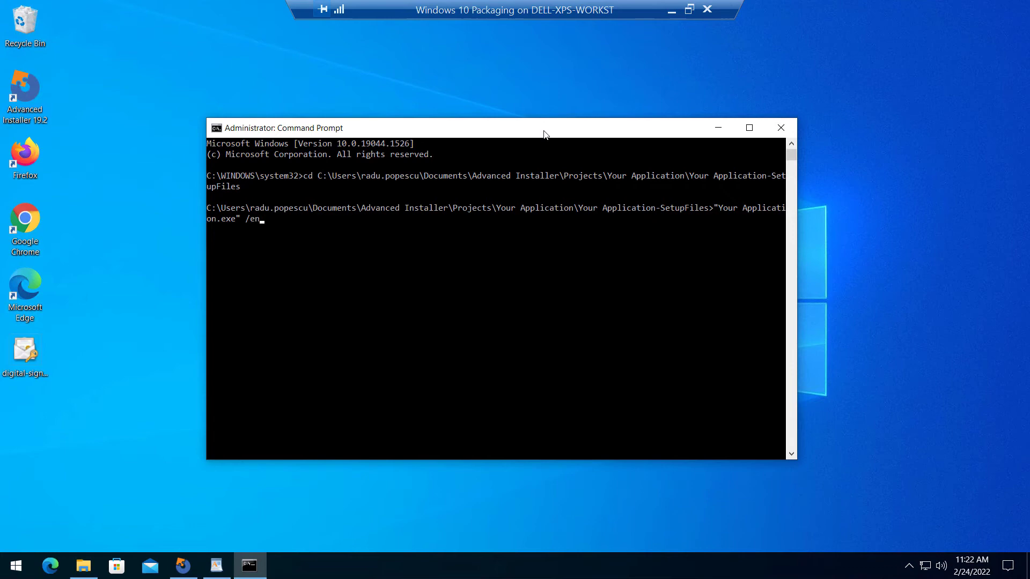
type("exenoui")
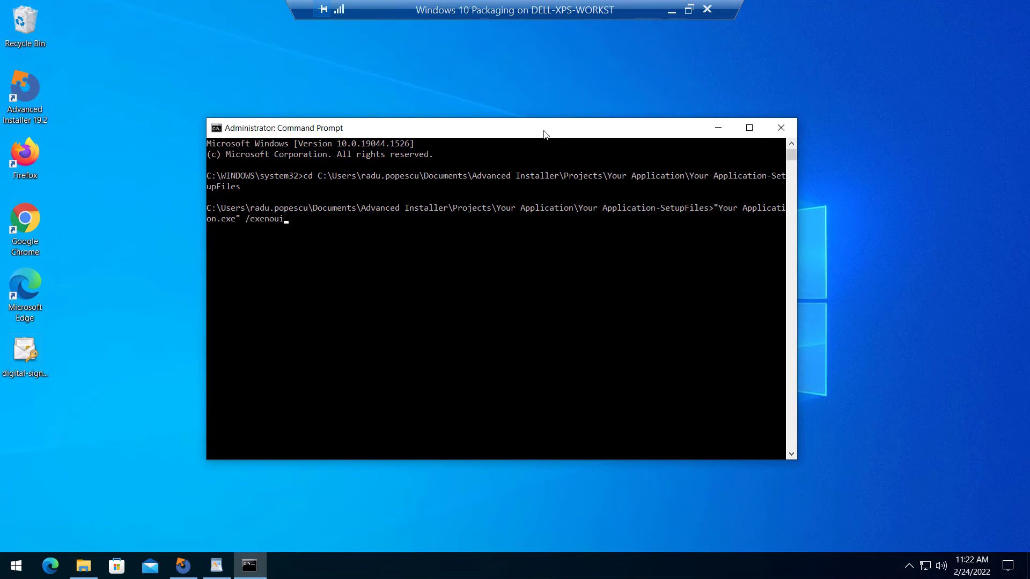
type("/qb!")
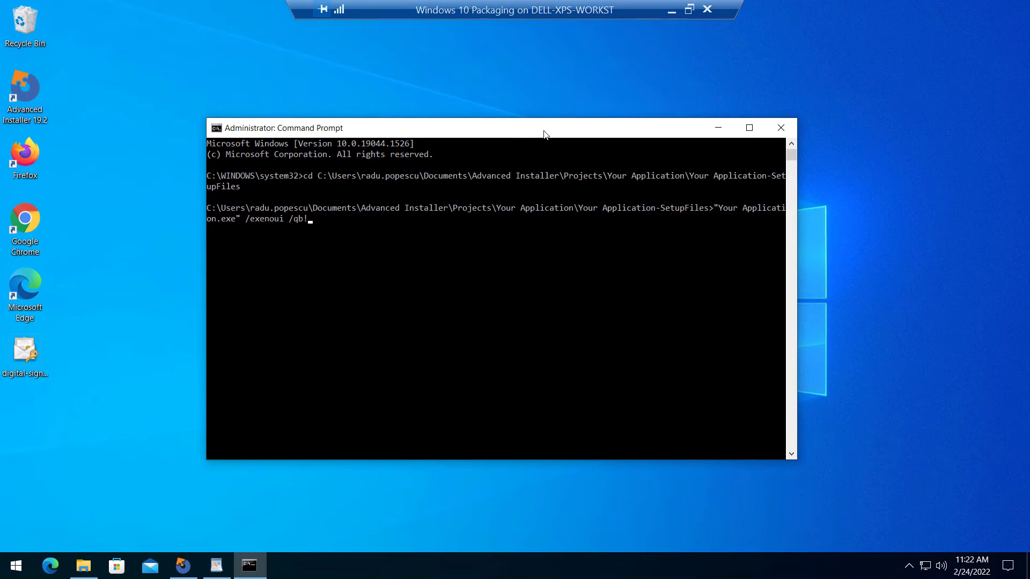
type("/l*")
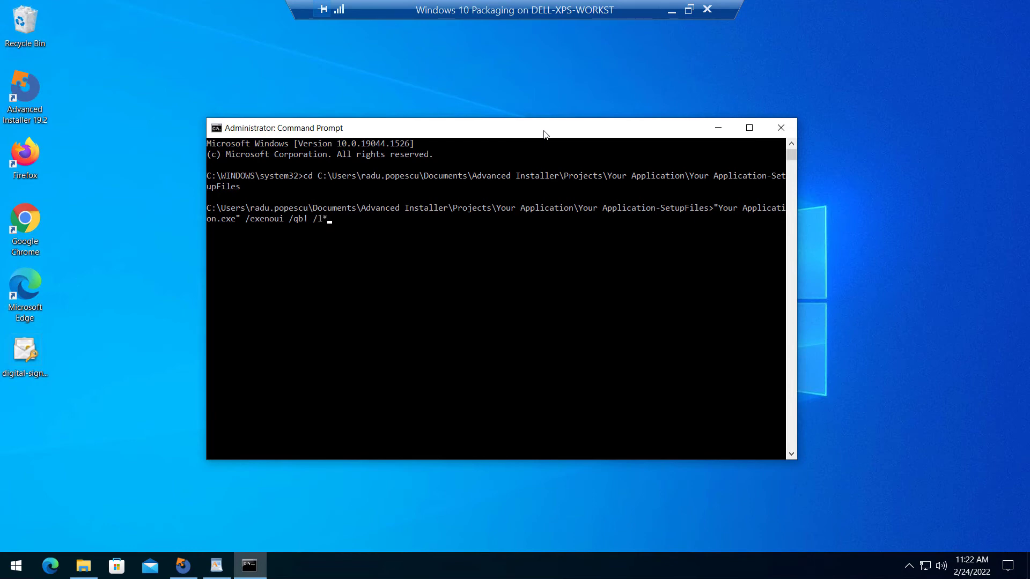
type("v")
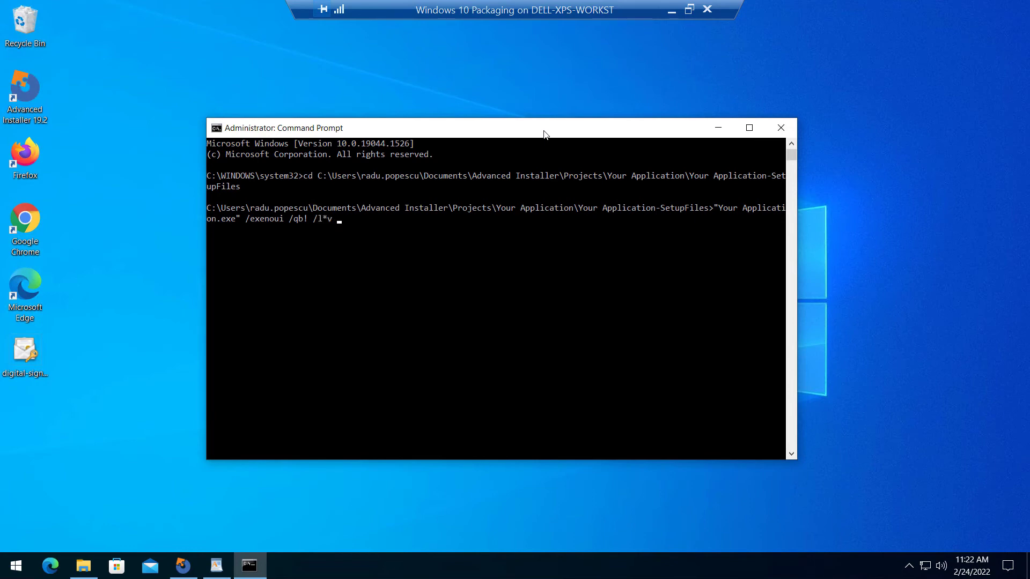
type("install.log")
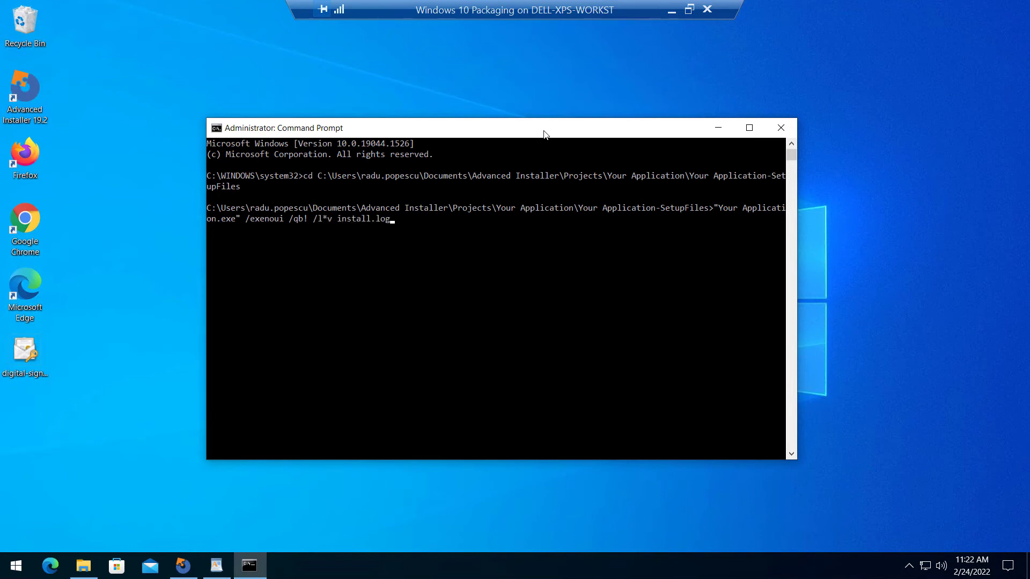
key("Return")
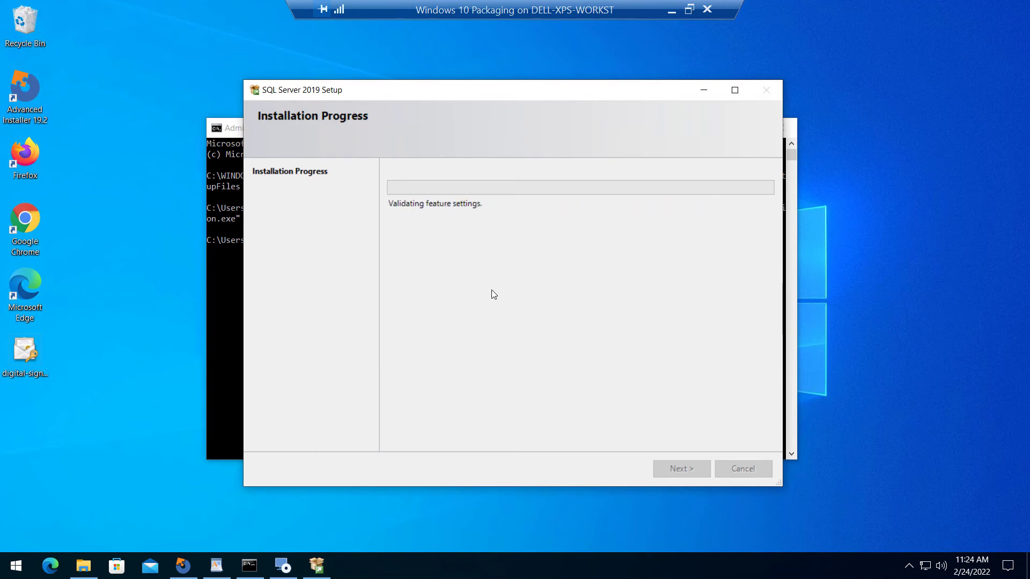
Check the Start menu for SQL Server 2019 Installation Center under Recently added.
left_click(15, 564)
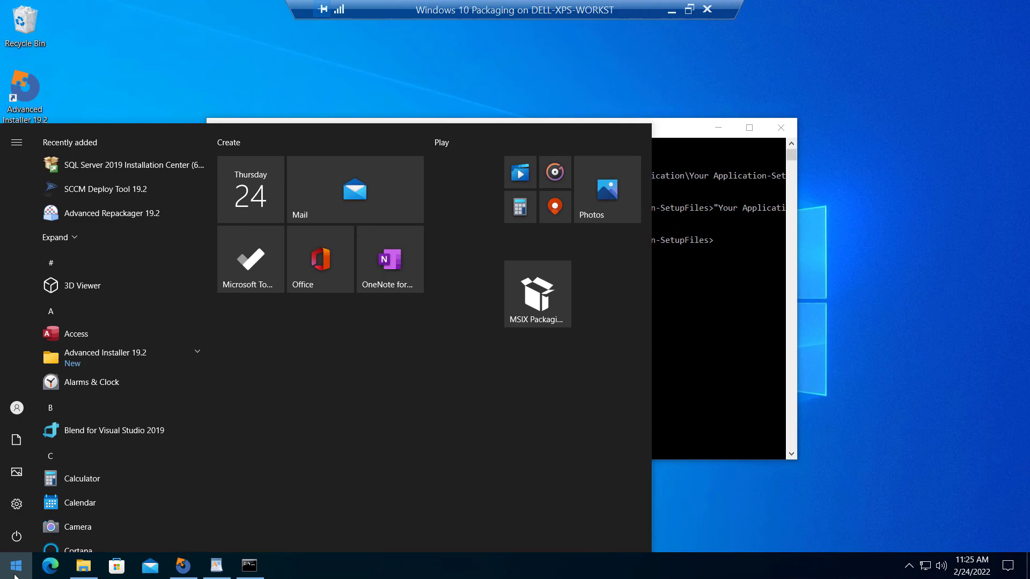
mouse_move(77, 526)
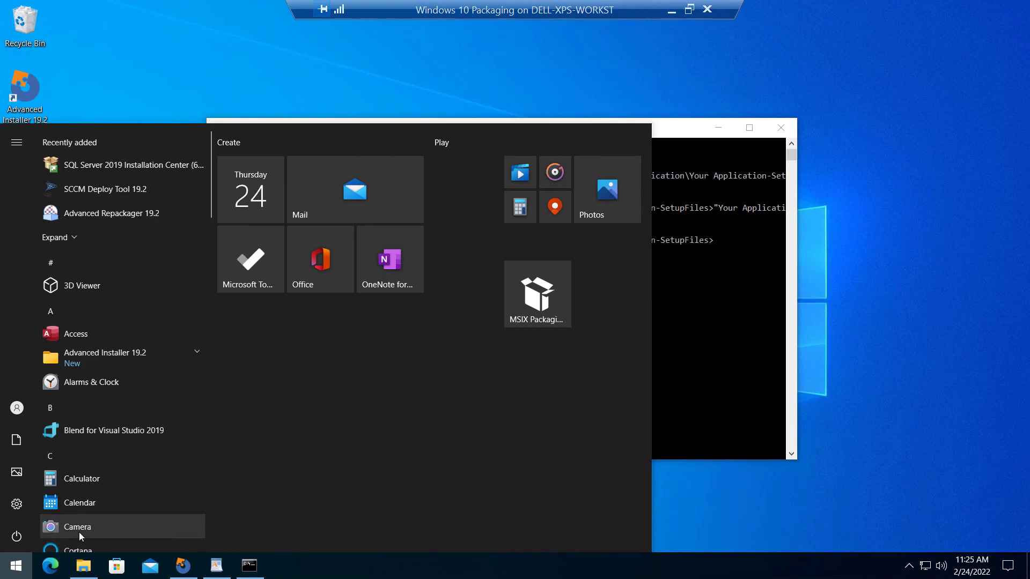